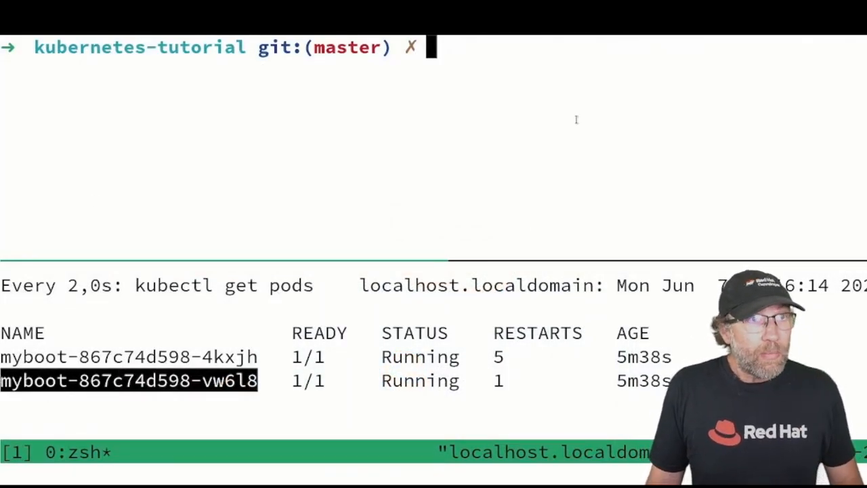
- Follow the logs of pod myboot-867c74d598-vw6l8 with kubectl logs -f
type("kubect")
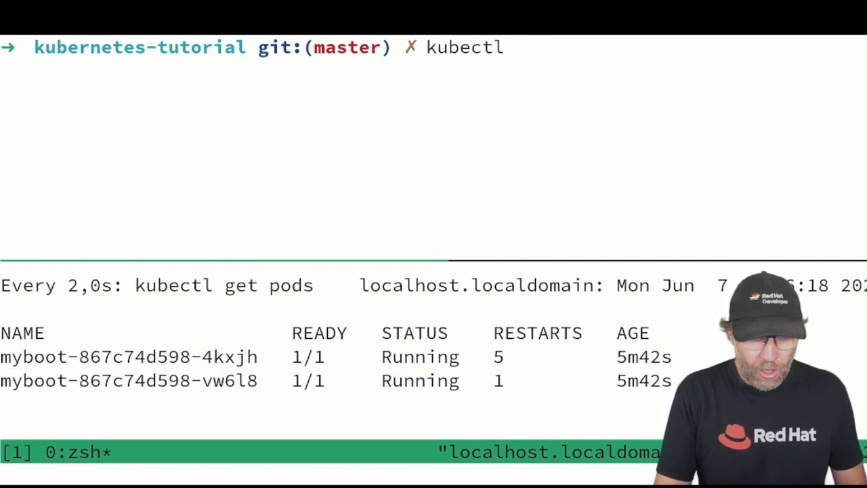
type("logs")
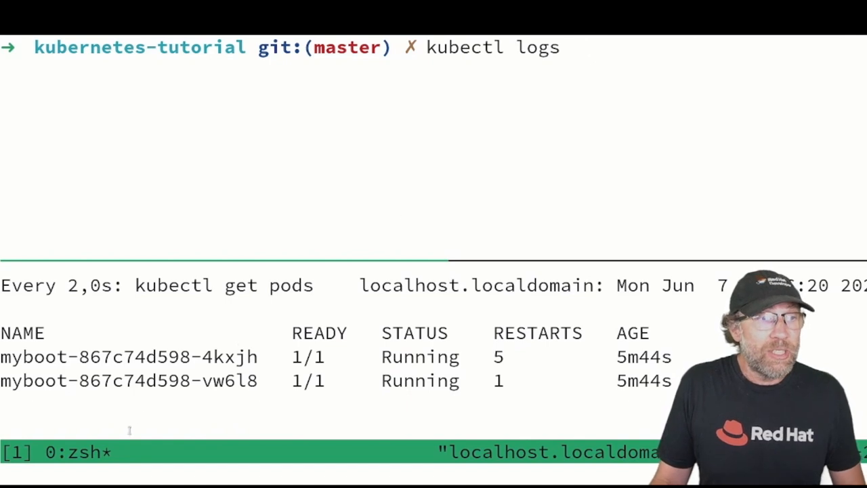
double_click(228, 380)
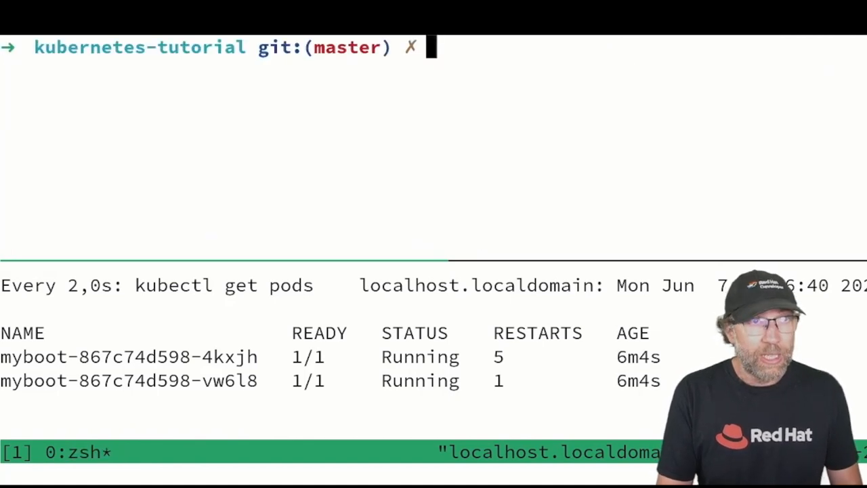
type("kubectl logs myboot-867c74d598-vw6l8")
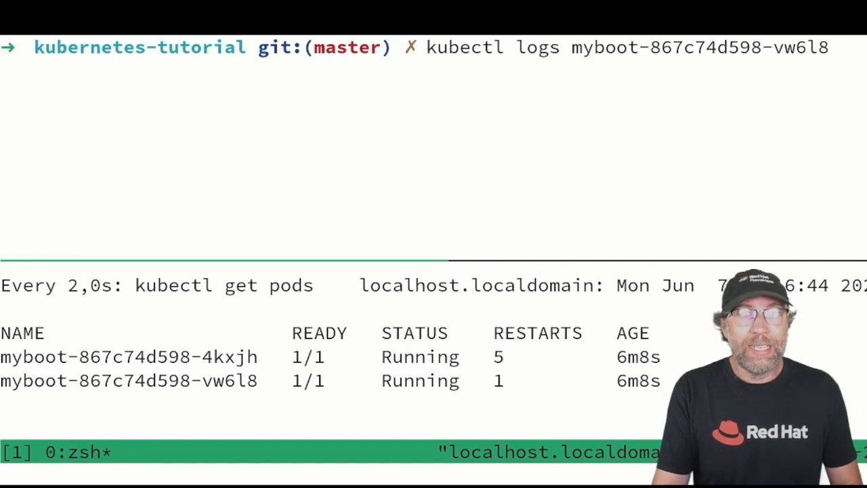
type("-f")
type("kubectl exec -ti myboot-867c74d598-vw6l8 /bin/bash")
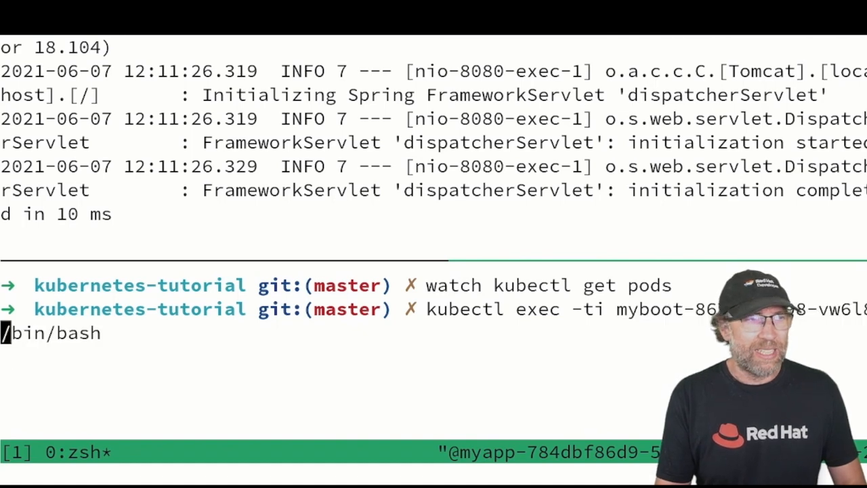
- Send repeated curl localhost:8080 requests in the pod, getting Aloha responses numbered up to 7
type("curl lo")
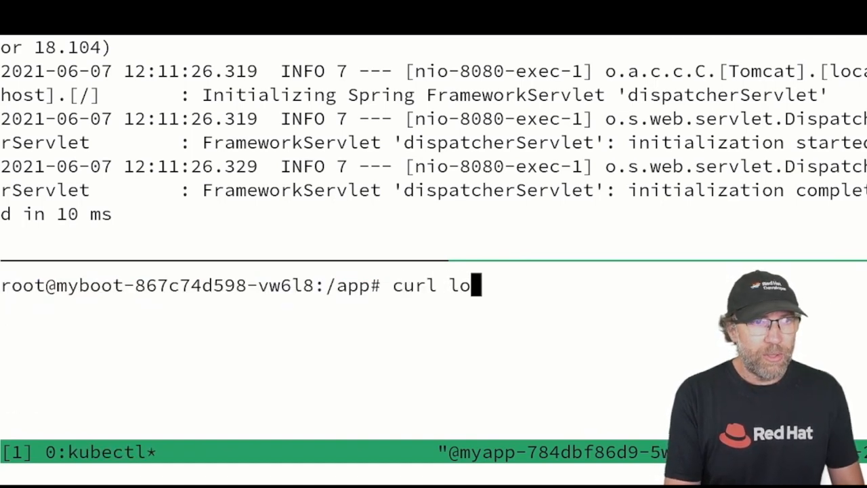
type("calhost:8080")
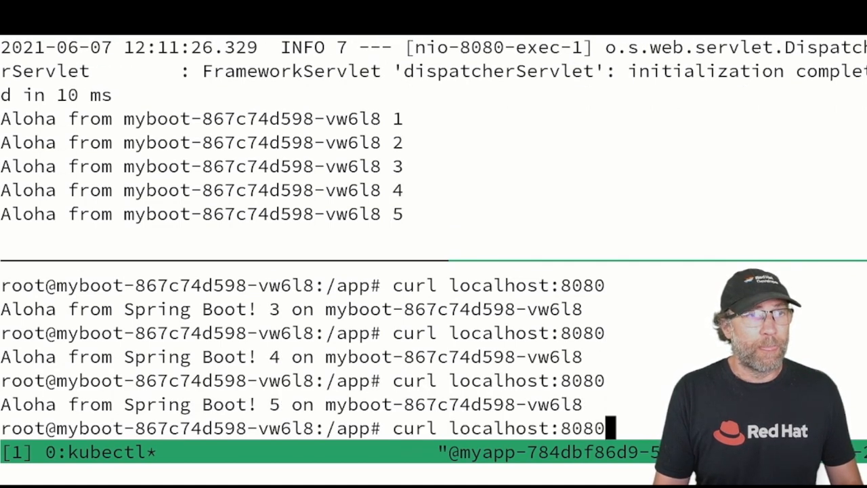
key("Enter")
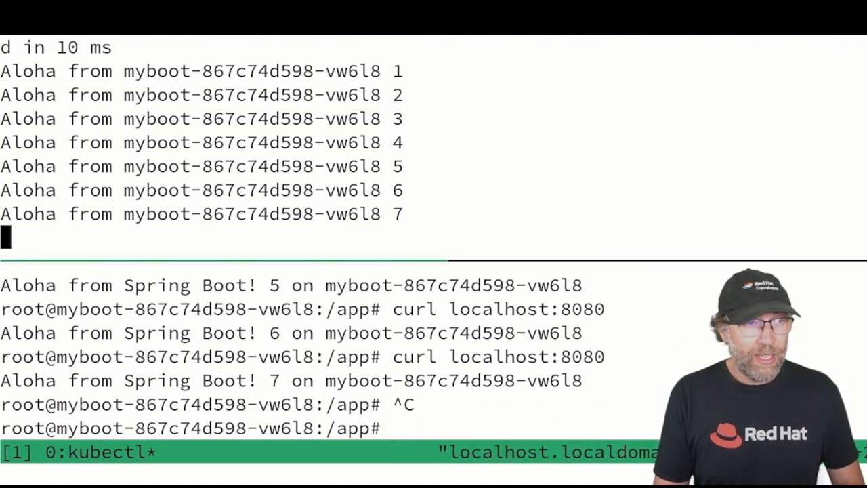
- Stop the log follow with Ctrl+C, discard a started kubectl command, and begin typing stern myboot
key("Ctrl+c")
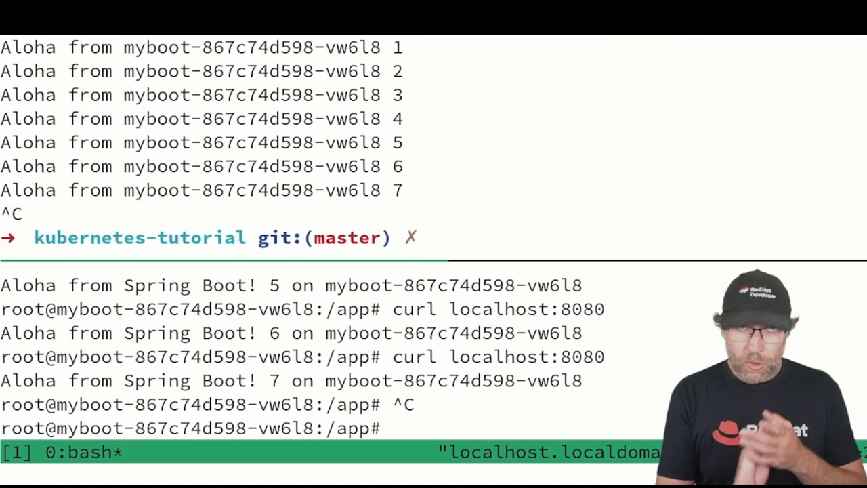
type("kubec")
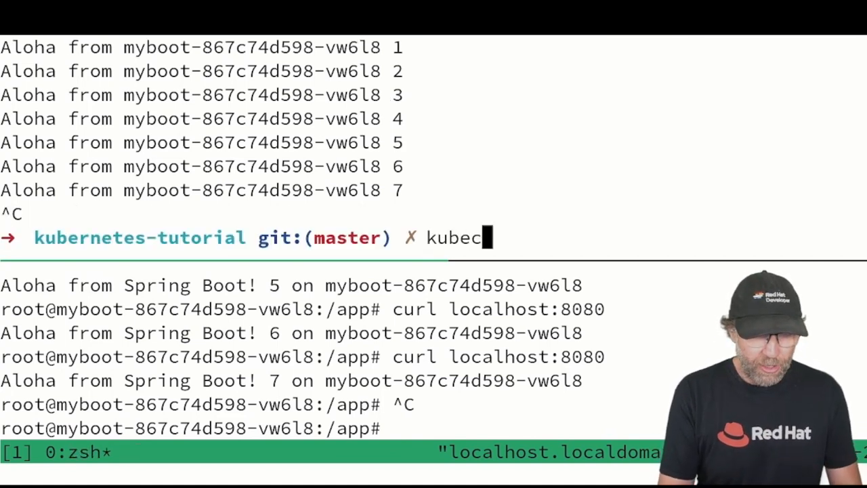
type("tl")
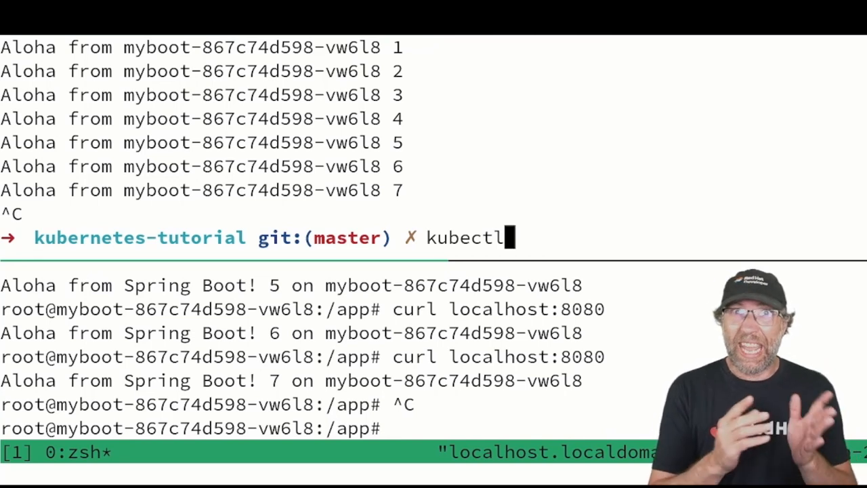
key("Backspace")
type("stern")
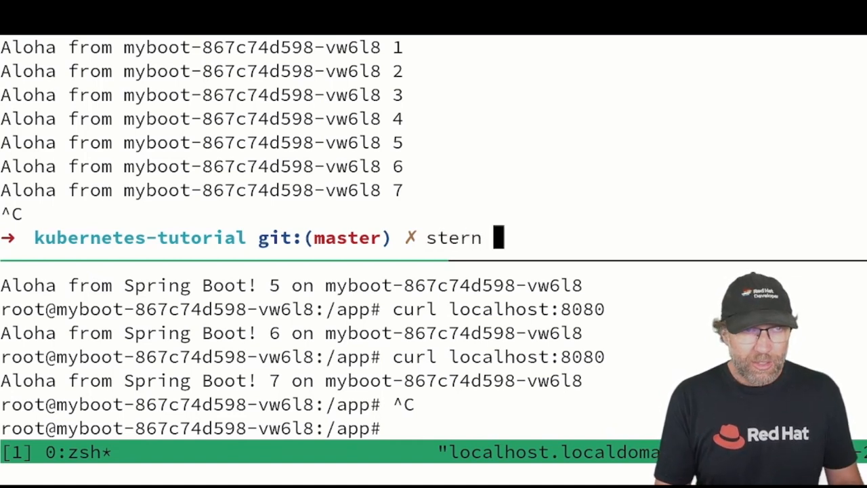
type("myboo")
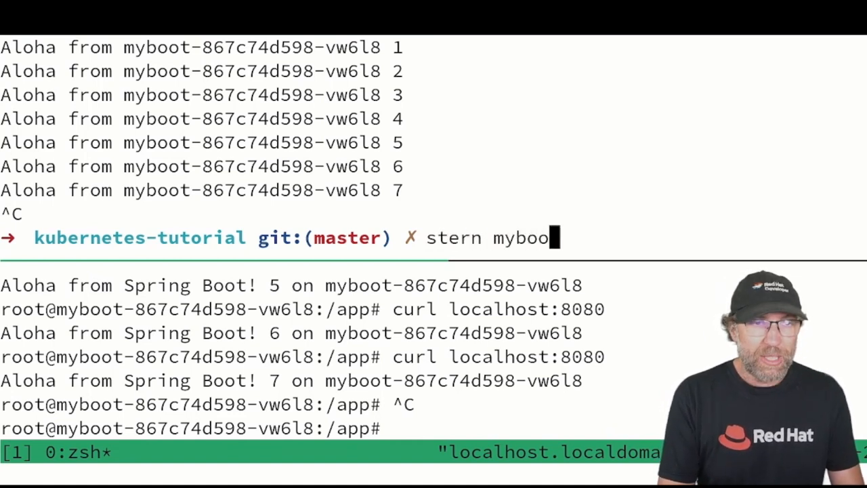